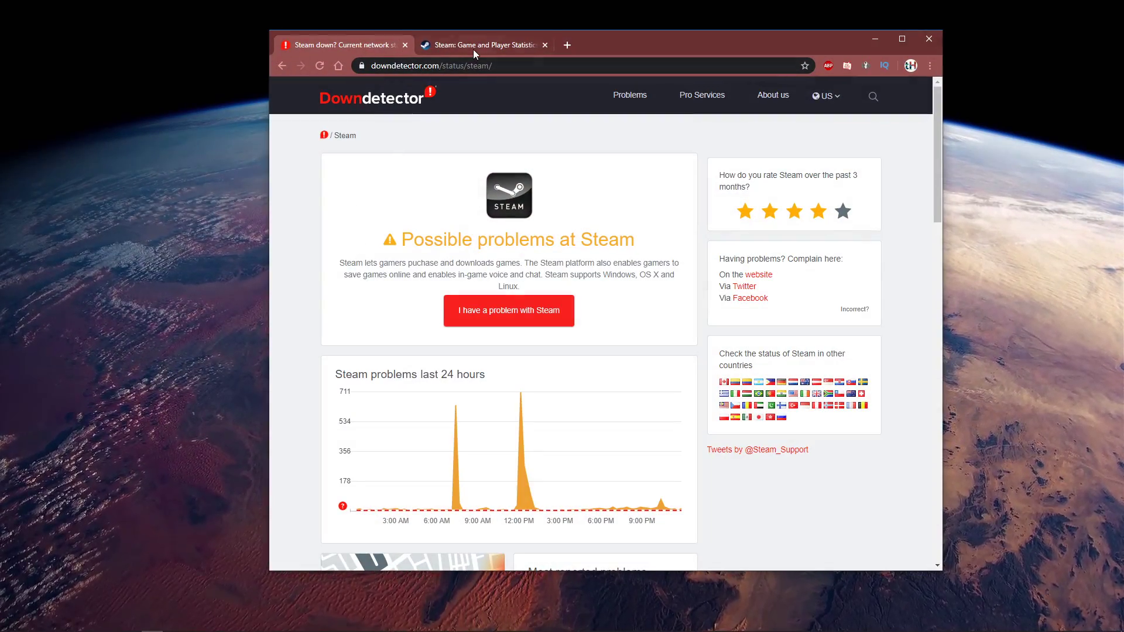
# - Switch to the 'Steam: Game and Player Statistics' tab showing 48-hour concurrent users
pyautogui.click(484, 45)
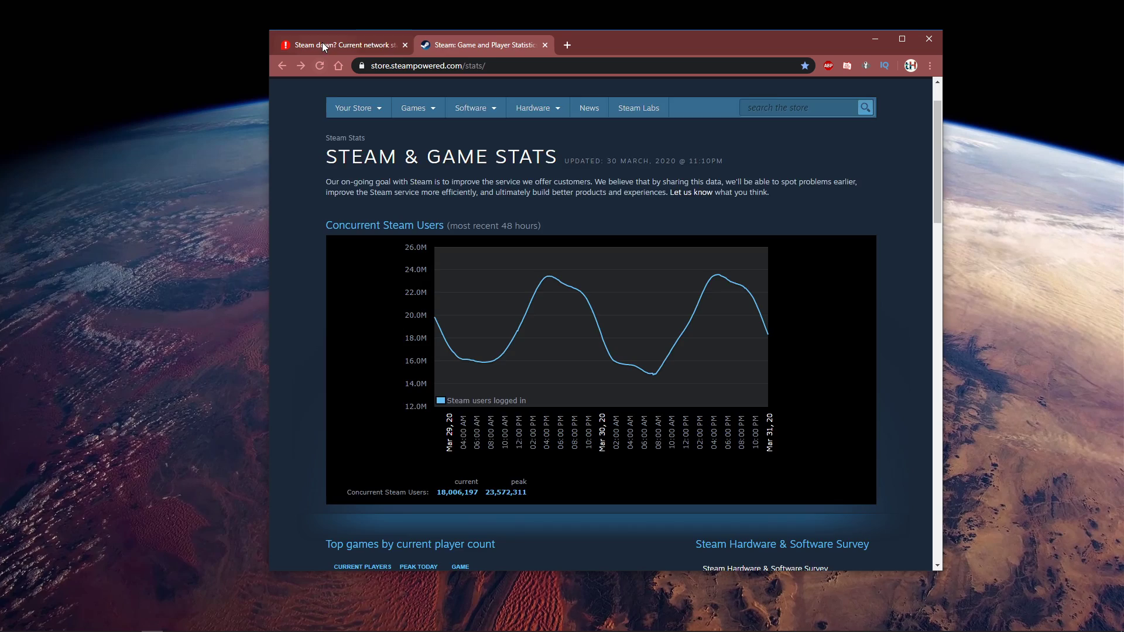
# - Back on Downdetector's Steam page, view most reported problems and resolved issues
pyautogui.click(343, 44)
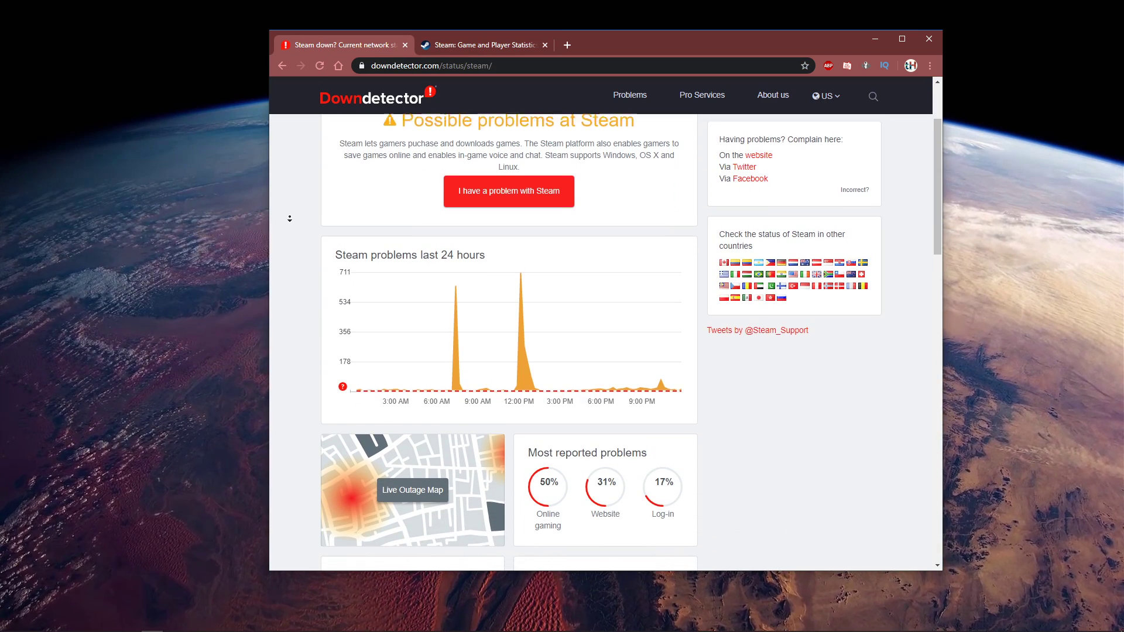
pyautogui.scroll(-3)
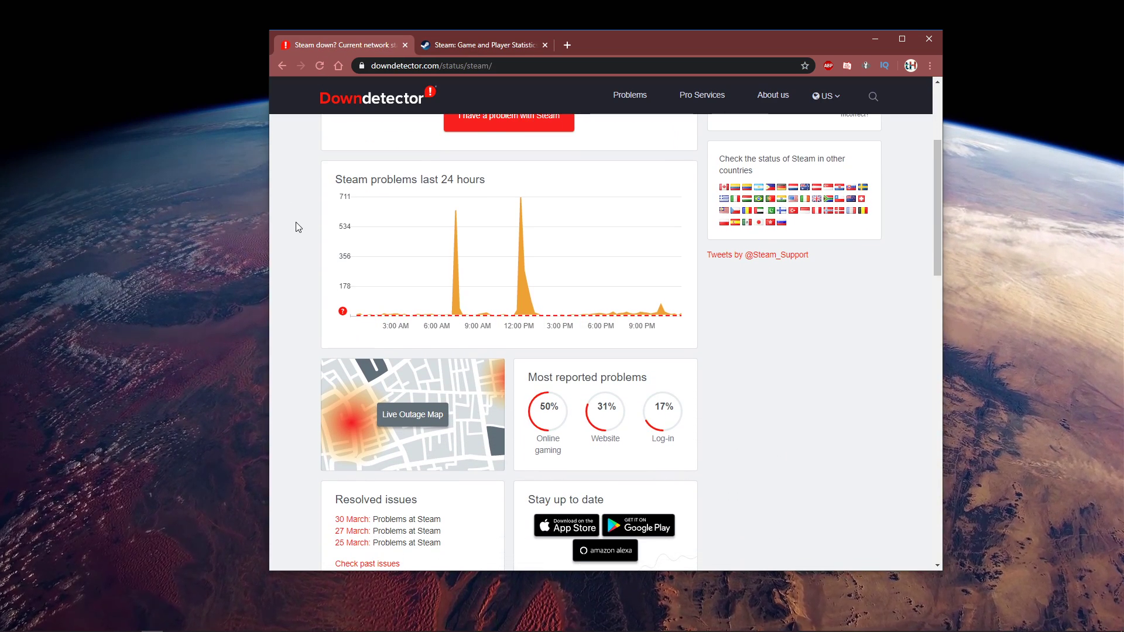
pyautogui.moveTo(373, 522)
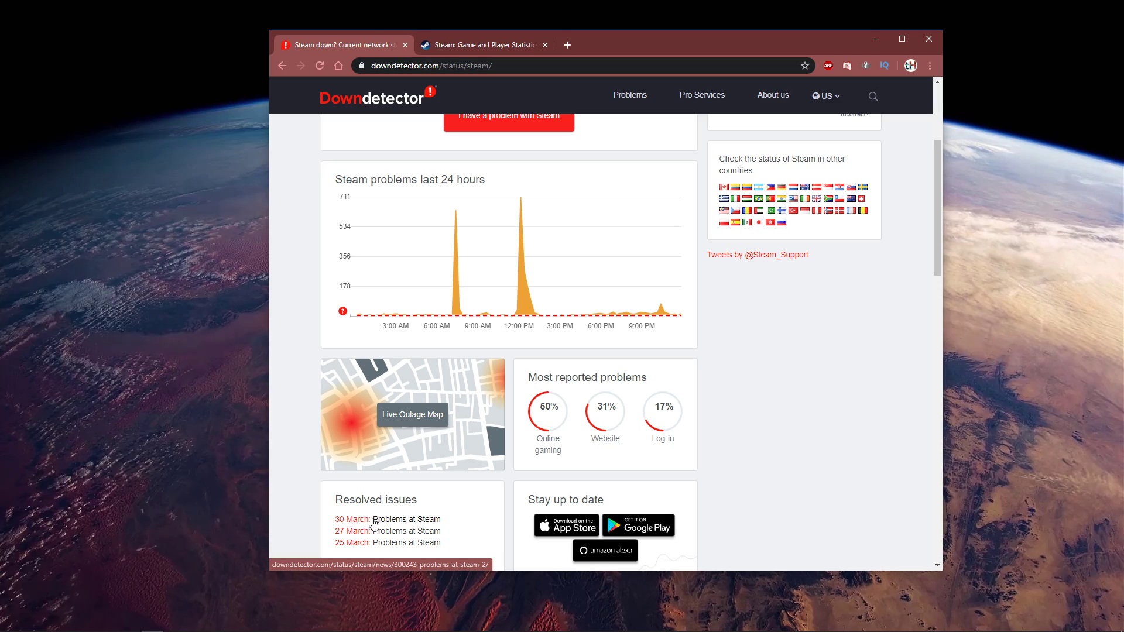
pyautogui.moveTo(663, 317)
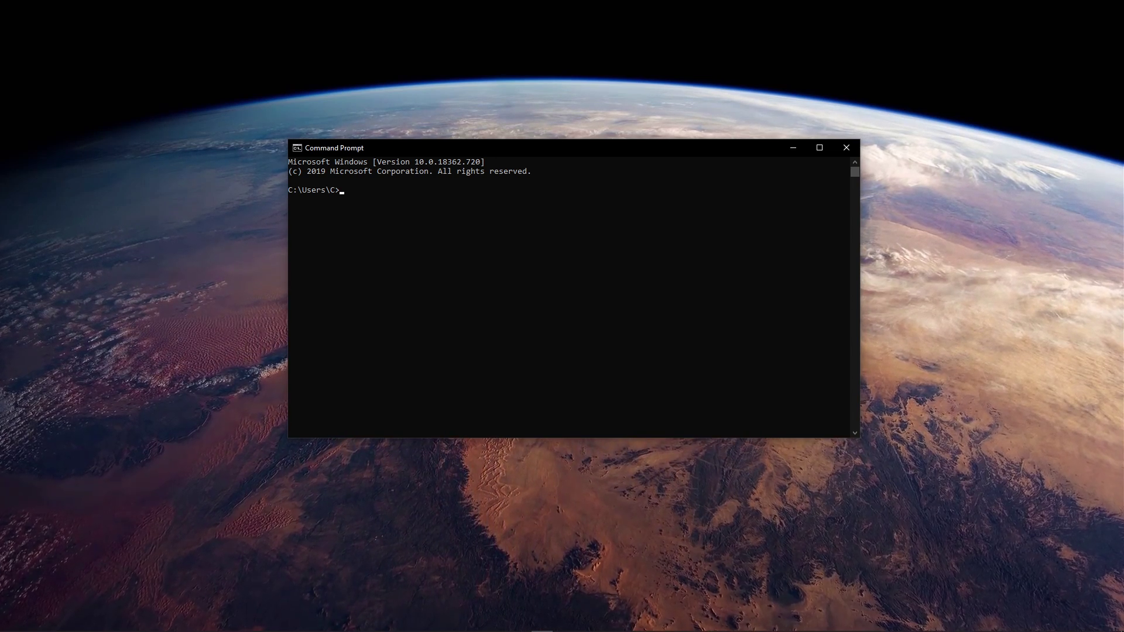
# - Ping google.com in Command Prompt, getting four replies with 0% packet loss
pyautogui.write('ping google.com')
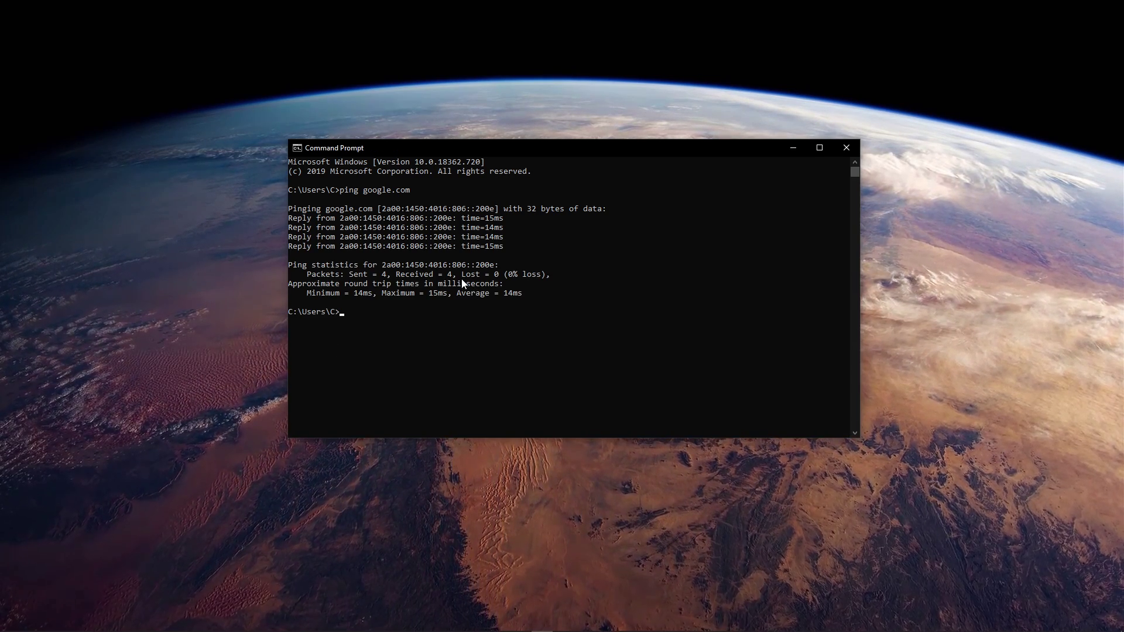
pyautogui.moveTo(462, 274); pyautogui.dragTo(550, 274)
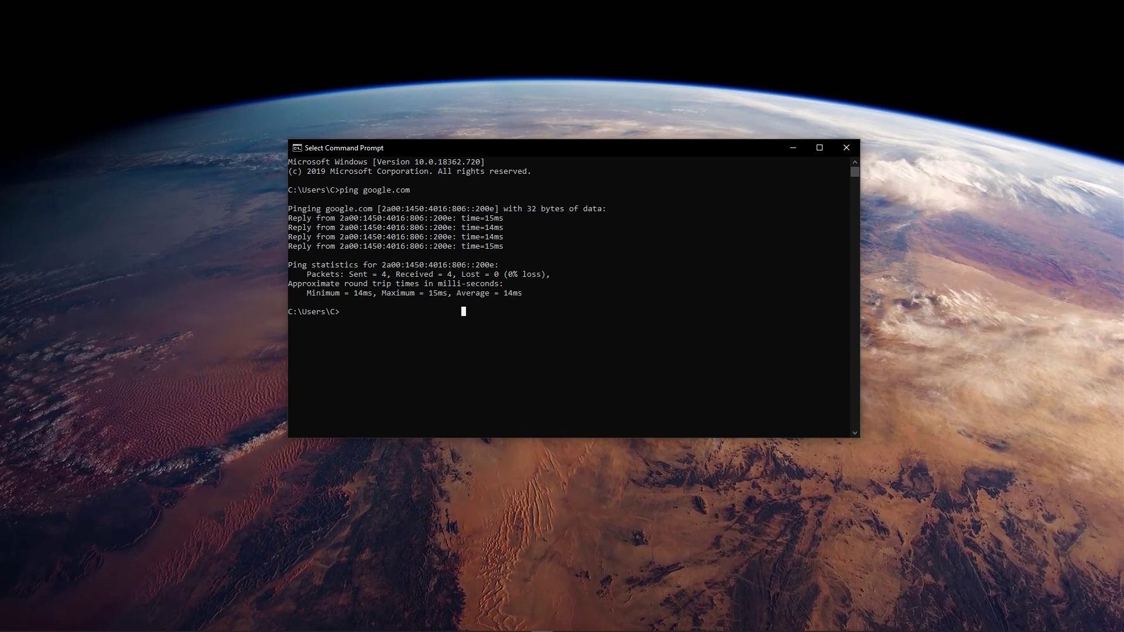
pyautogui.write('ip')
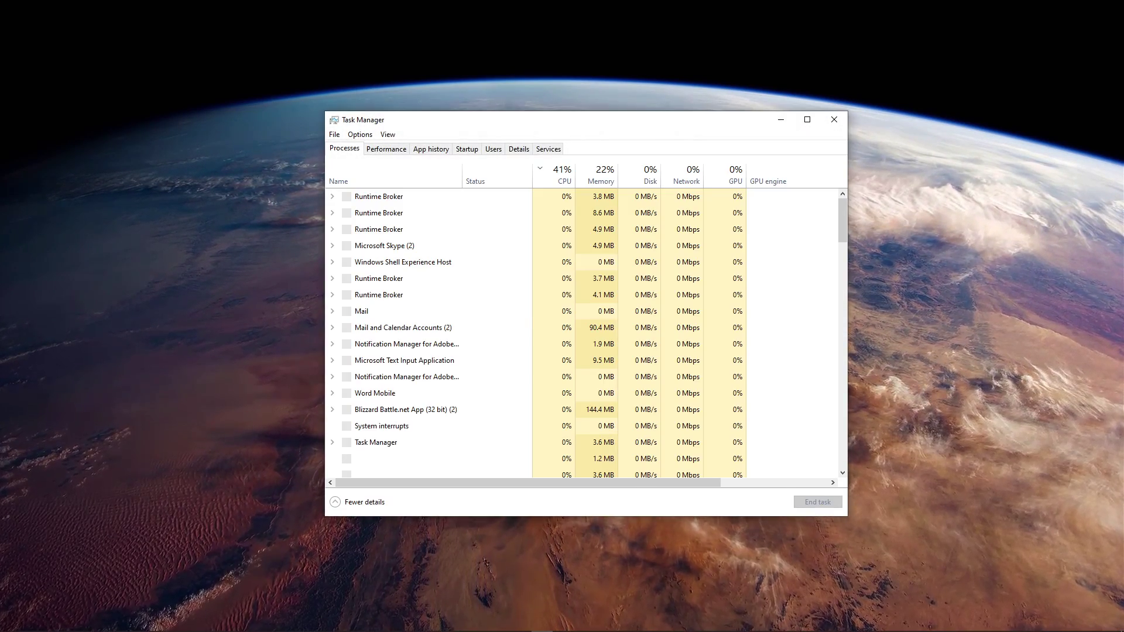
# - View Task Manager's Performance overview and launch Resource Monitor from it
pyautogui.click(385, 149)
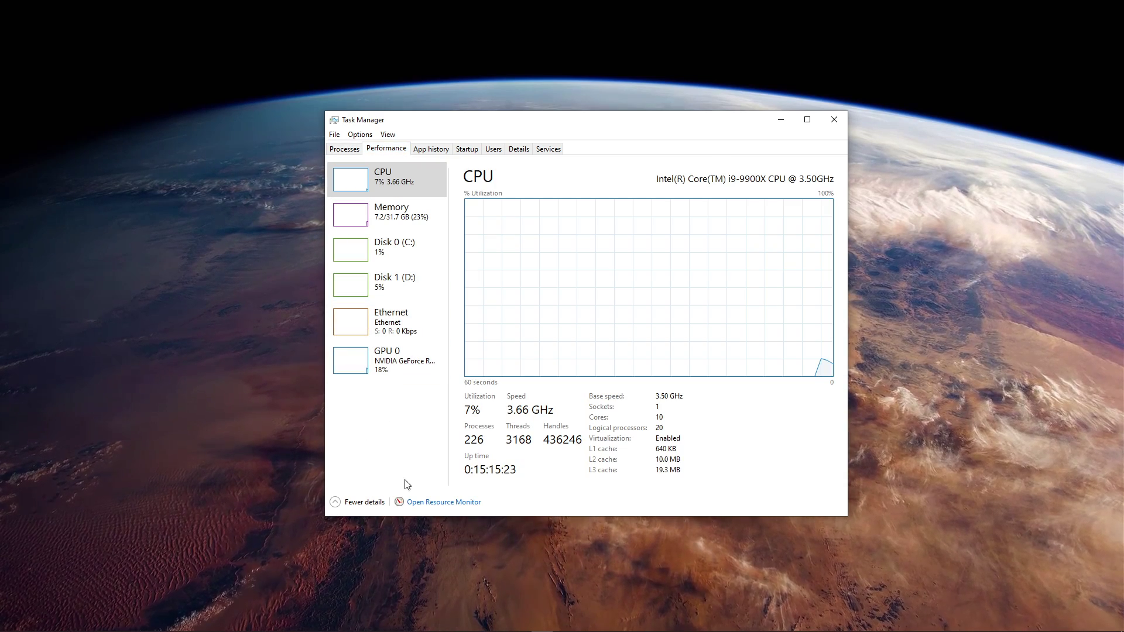
pyautogui.click(443, 501)
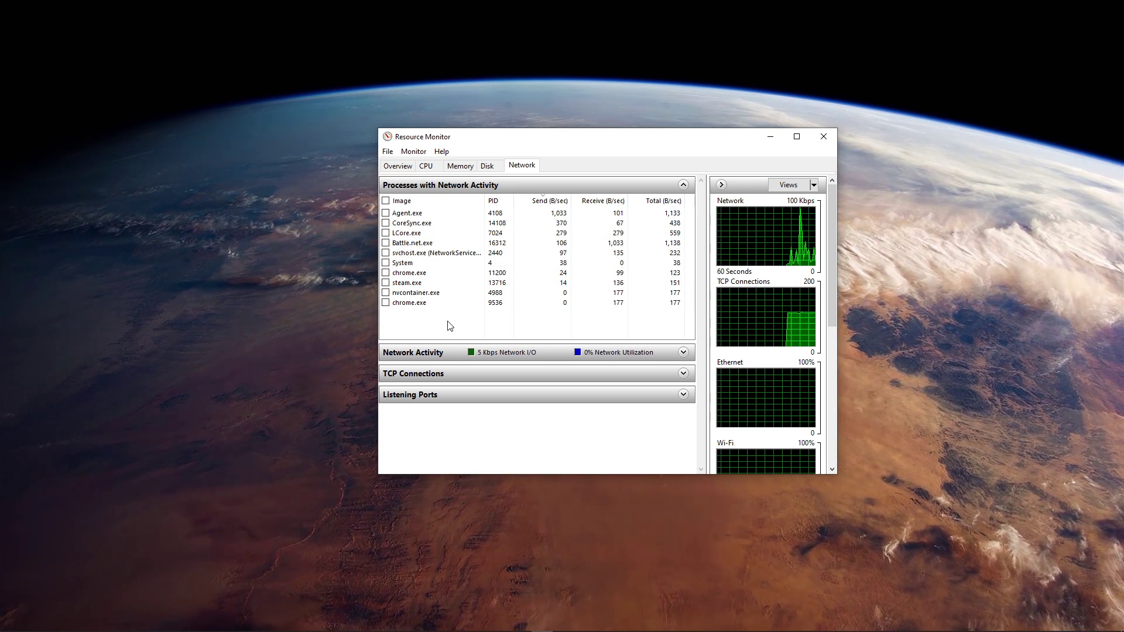
# - Bring up the options menu for Battle.net.exe under Processes with Network Activity
pyautogui.rightClick(412, 243)
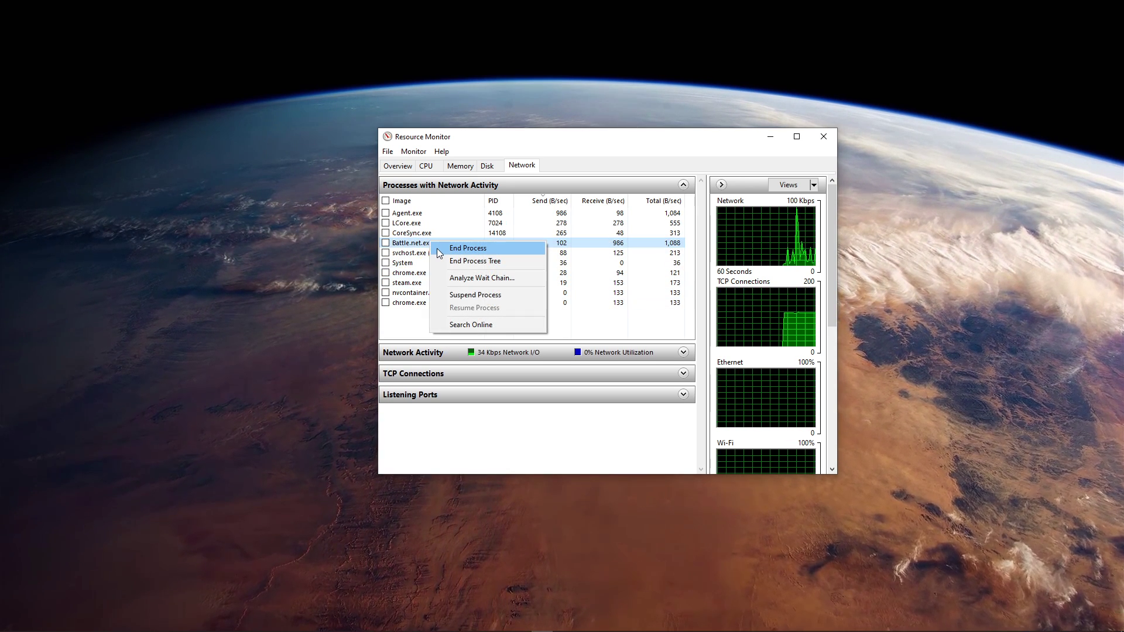